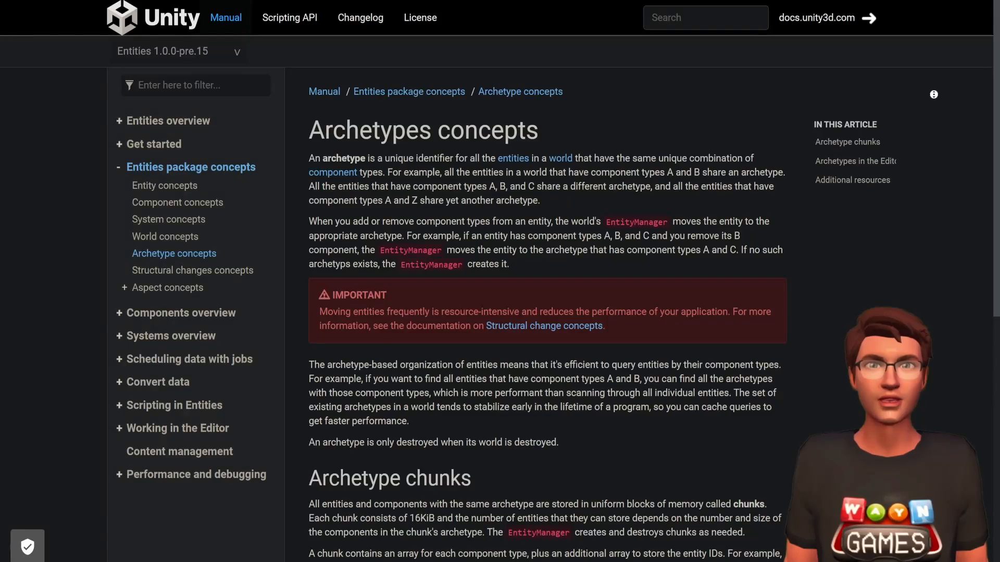
- Scroll the Archetypes concepts page down to the Archetype chunks section on chunk memory and array packing
{"action": "scroll", "scroll_direction": "down", "scroll_amount": 3}
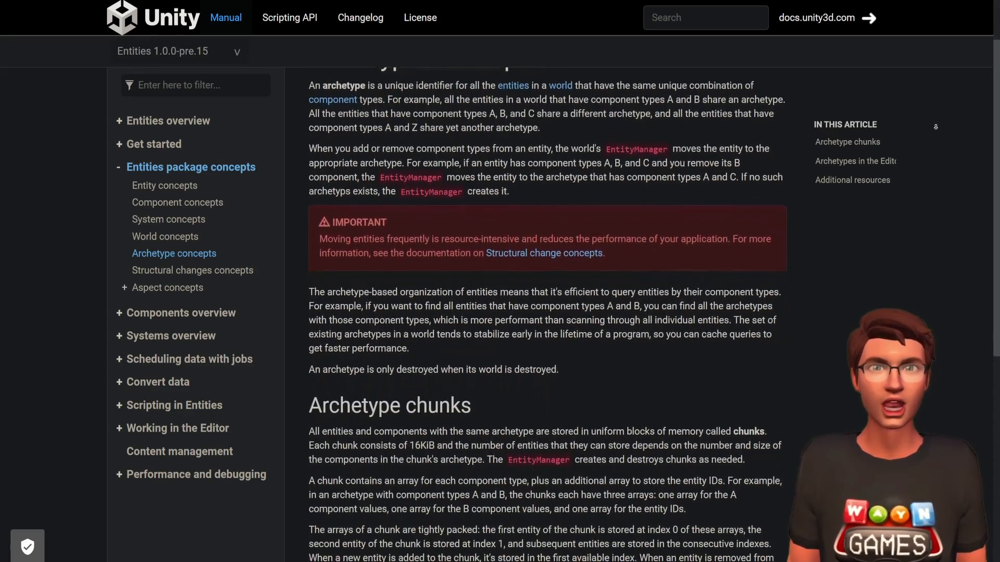
{"action": "scroll", "scroll_direction": "down", "scroll_amount": 3}
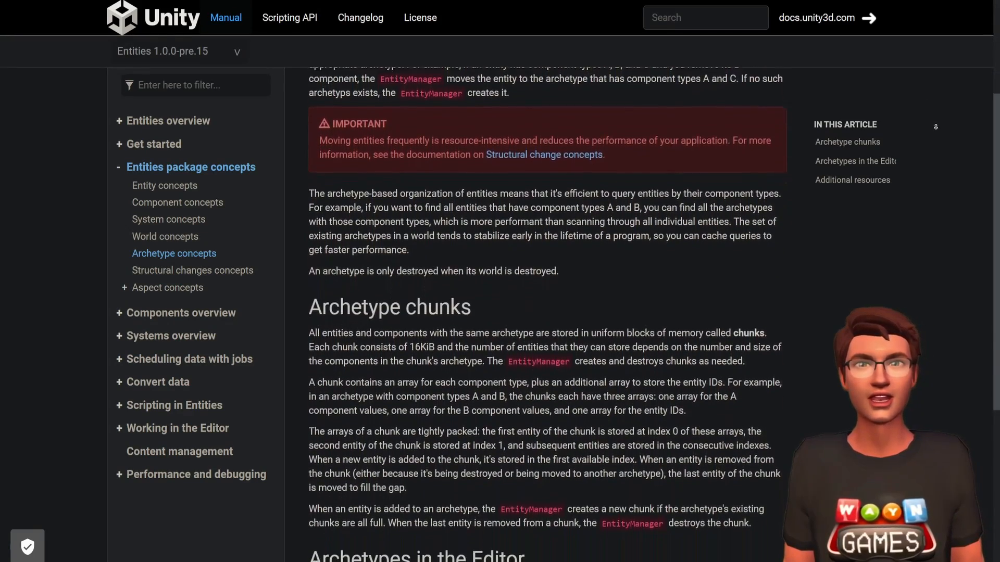
{"action": "scroll", "scroll_direction": "down", "scroll_amount": 3}
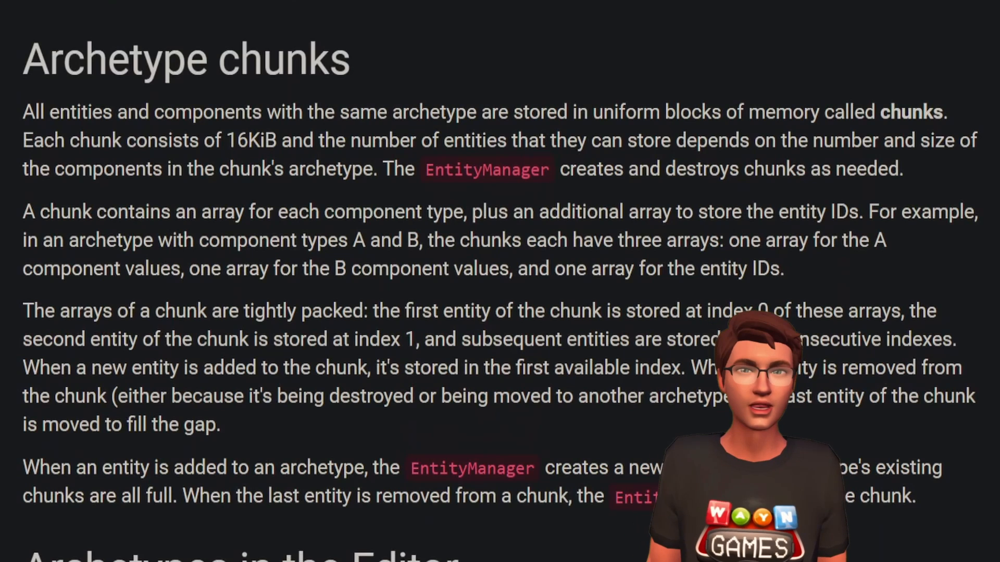
{"action": "double_click", "coordinate": [73, 141]}
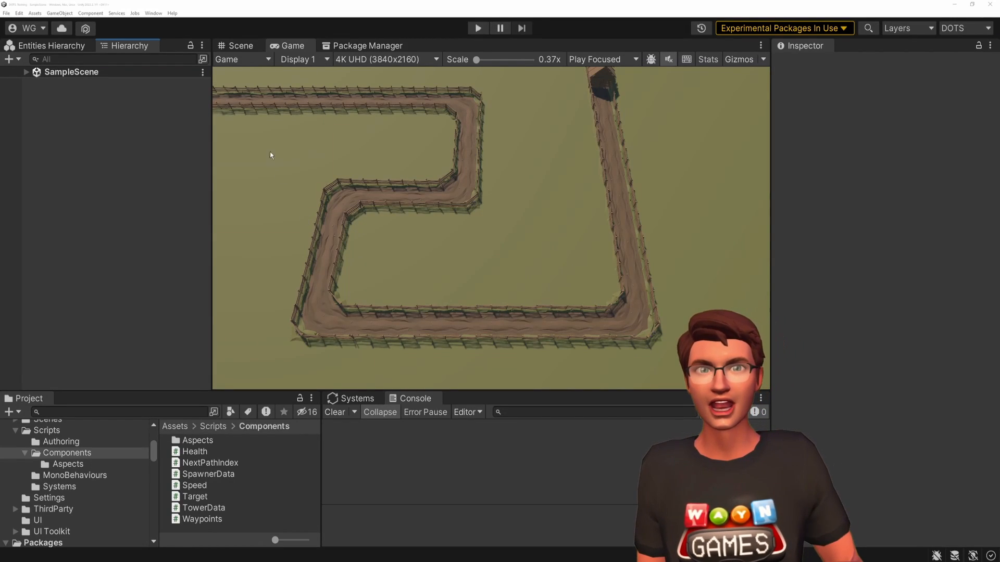
- Bring up the Archetypes window via Window > Entities and expand Editor World's 40 archetypes
{"action": "left_click", "coordinate": [152, 13]}
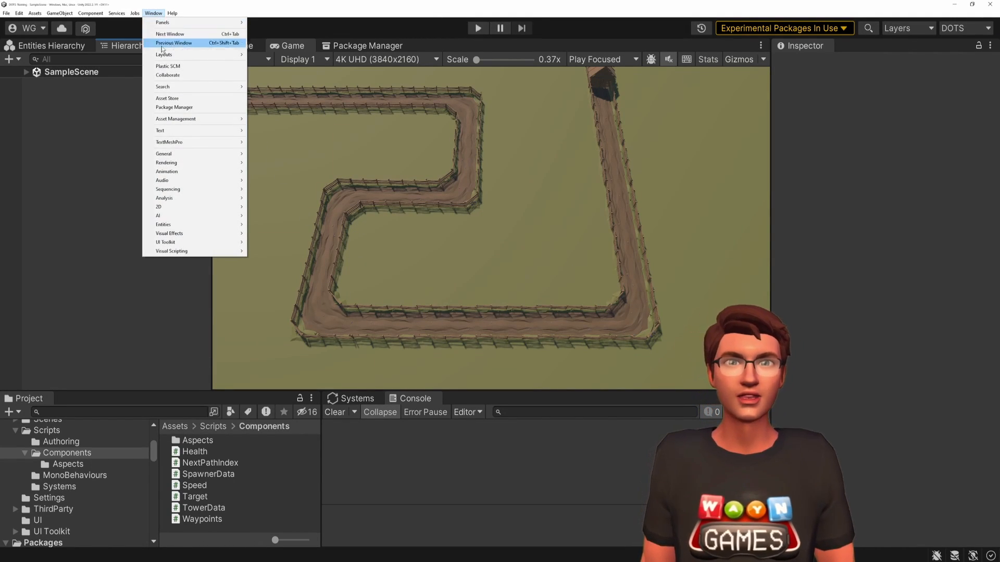
{"action": "mouse_move", "coordinate": [163, 225]}
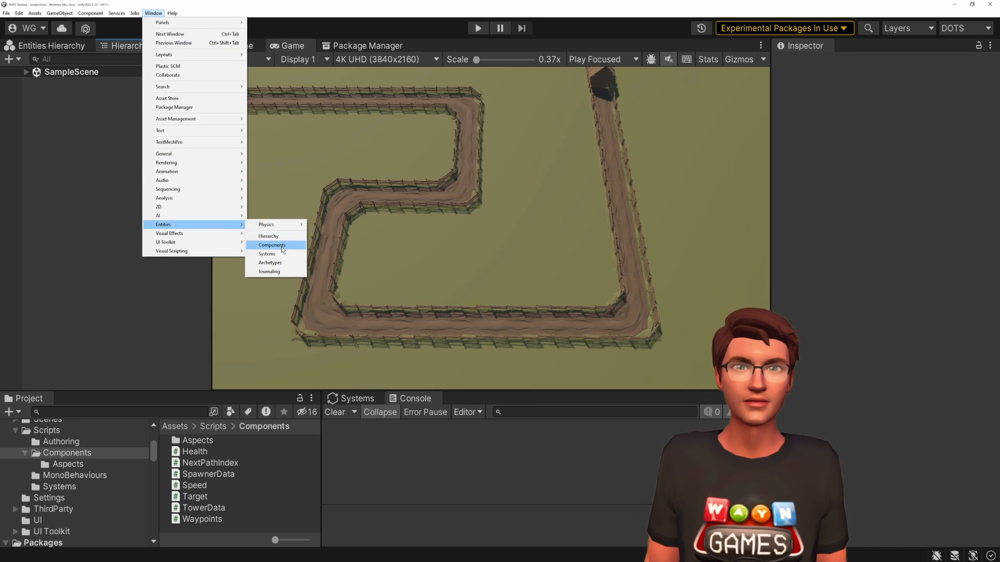
{"action": "left_click", "coordinate": [269, 263]}
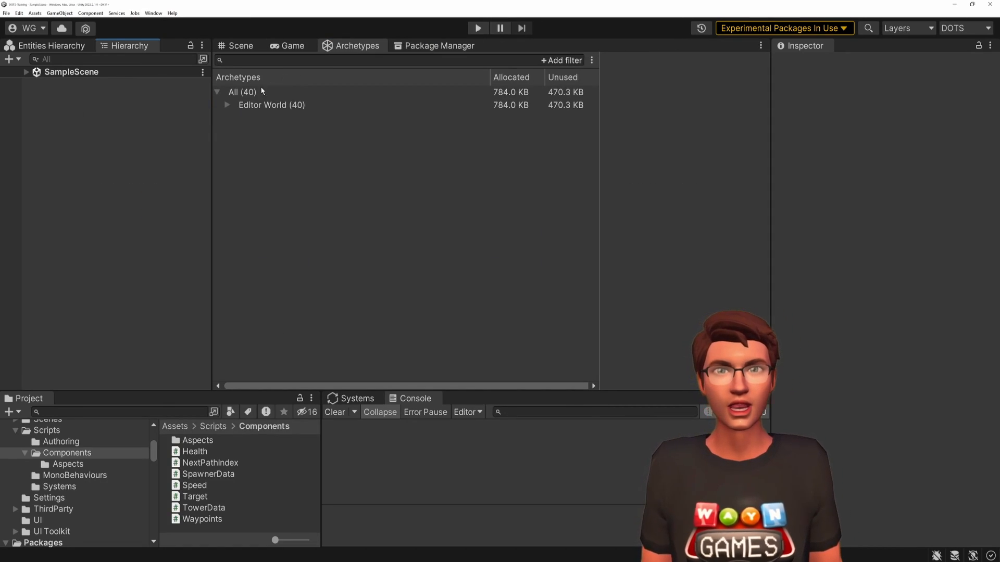
{"action": "left_click", "coordinate": [227, 105]}
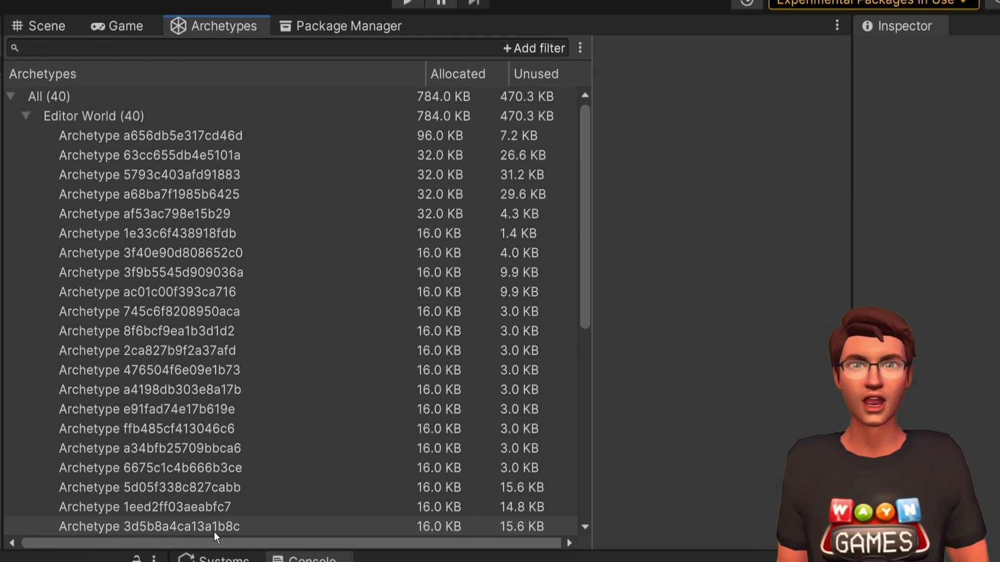
- Select archetype 3d5b8a4ca13a1b8c to show its one entity, chunk capacity 58 and Towers buffer components
{"action": "left_click", "coordinate": [148, 527]}
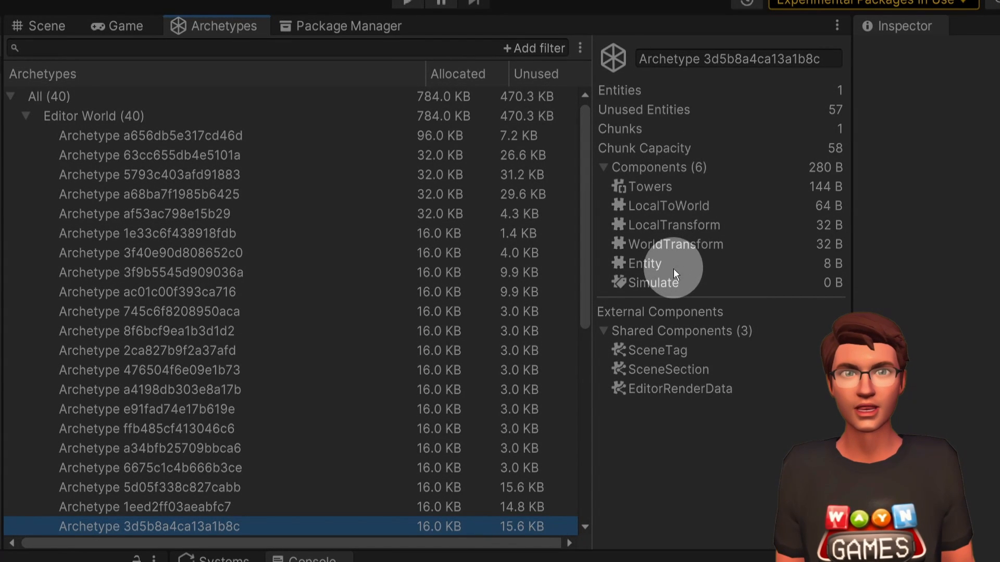
{"action": "mouse_move", "coordinate": [819, 143]}
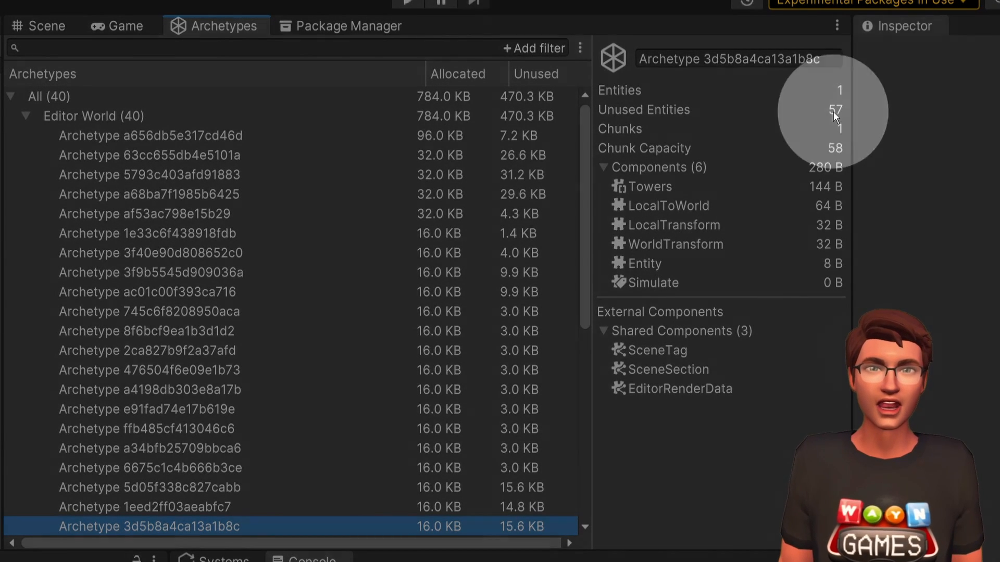
{"action": "mouse_move", "coordinate": [654, 178]}
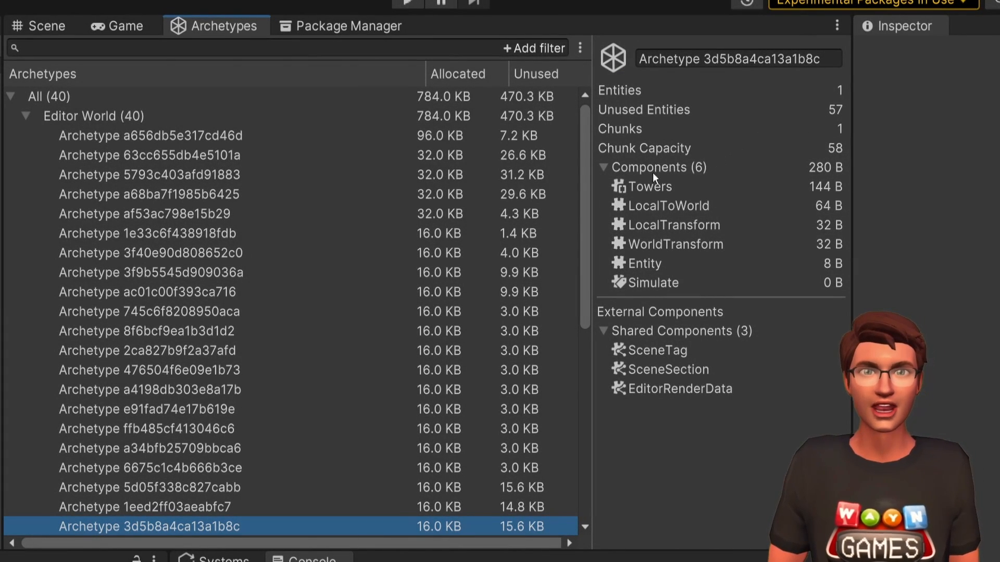
{"action": "mouse_move", "coordinate": [732, 187]}
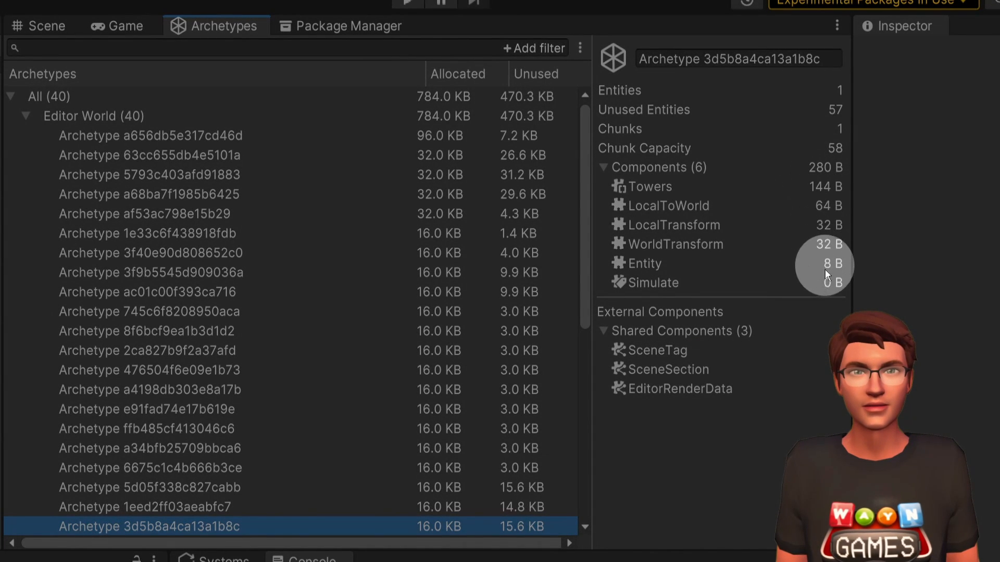
{"action": "mouse_move", "coordinate": [642, 203]}
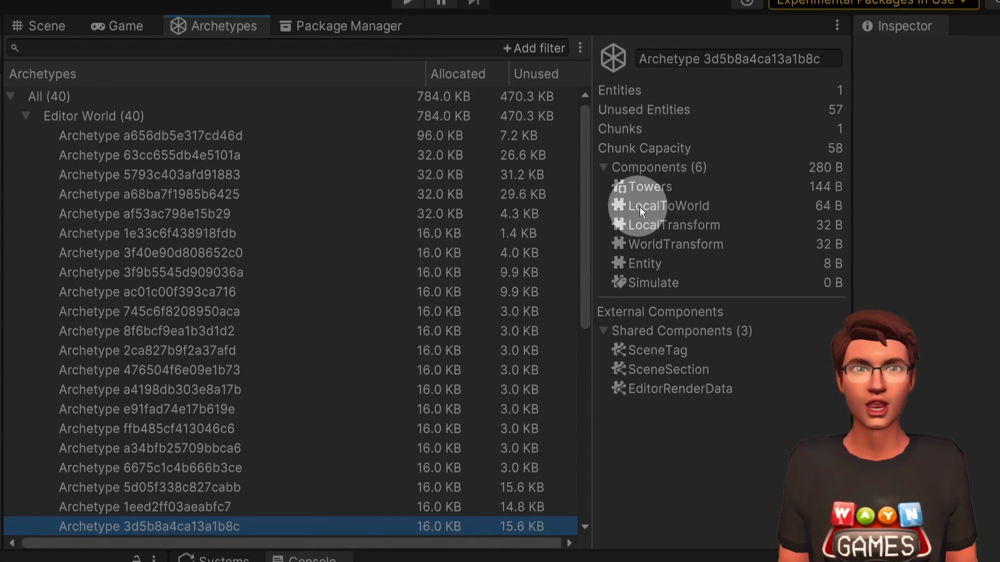
{"action": "mouse_move", "coordinate": [827, 209]}
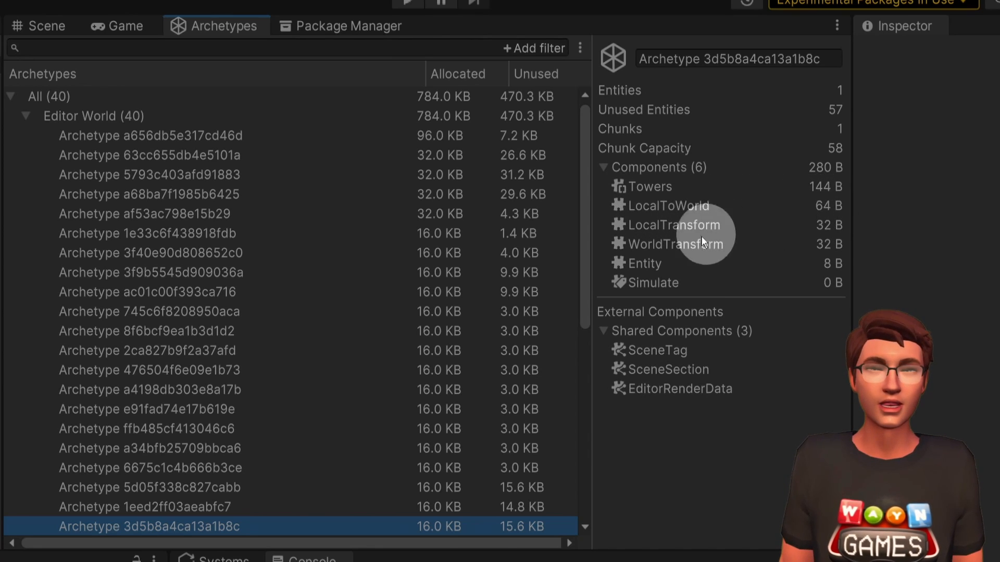
{"action": "mouse_move", "coordinate": [701, 299]}
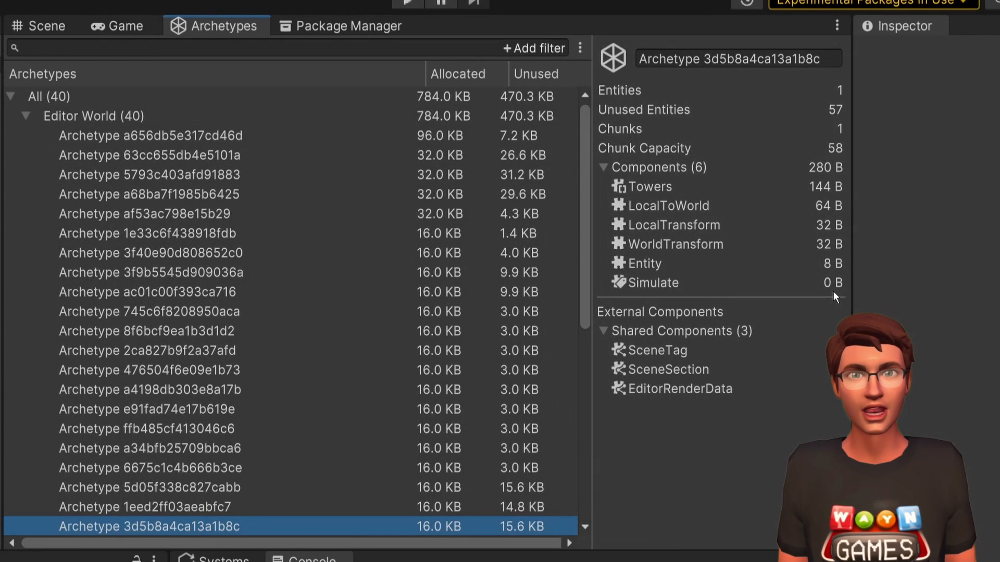
{"action": "mouse_move", "coordinate": [622, 284]}
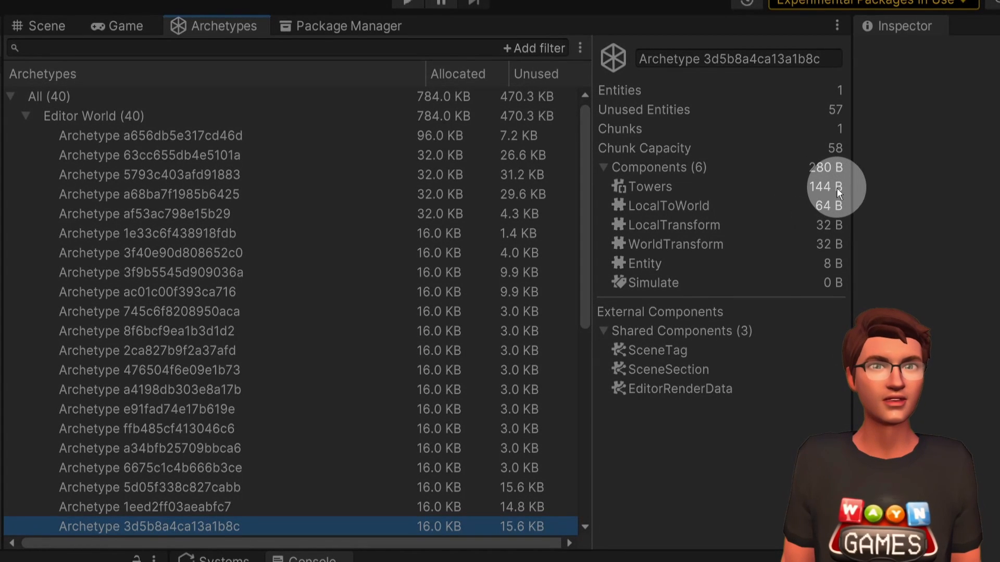
{"action": "mouse_move", "coordinate": [707, 196]}
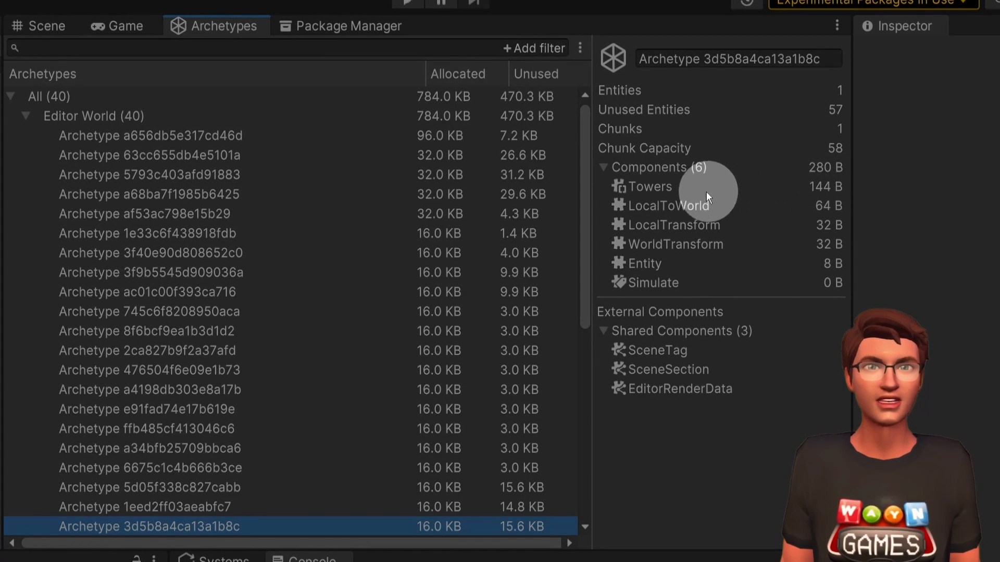
{"action": "mouse_move", "coordinate": [646, 196]}
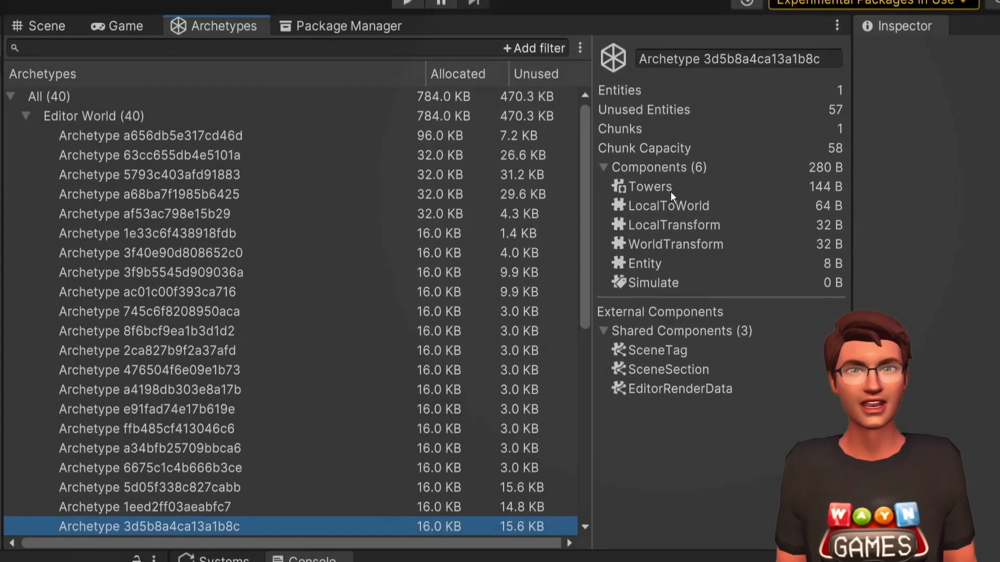
{"action": "mouse_move", "coordinate": [617, 371]}
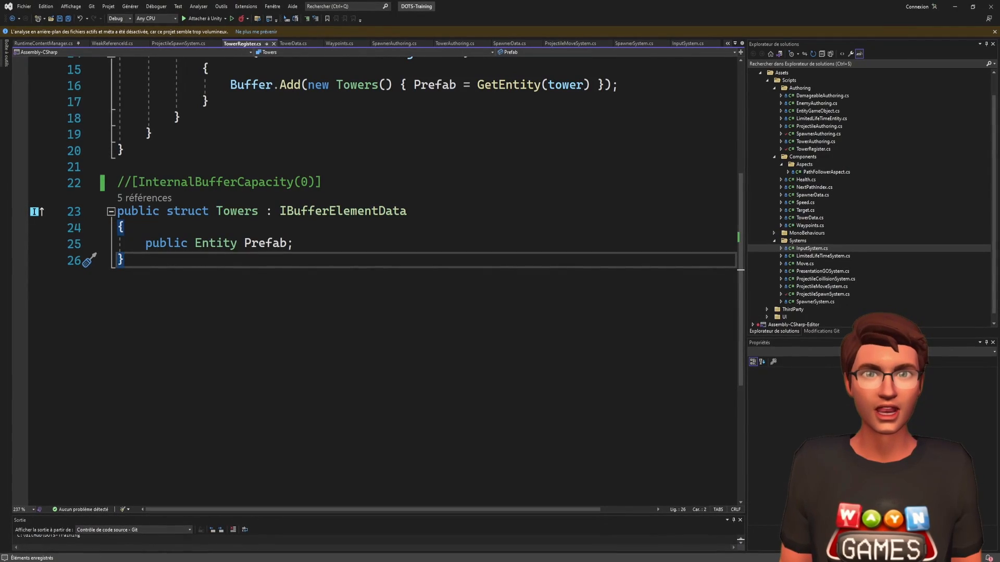
{"action": "mouse_move", "coordinate": [149, 198]}
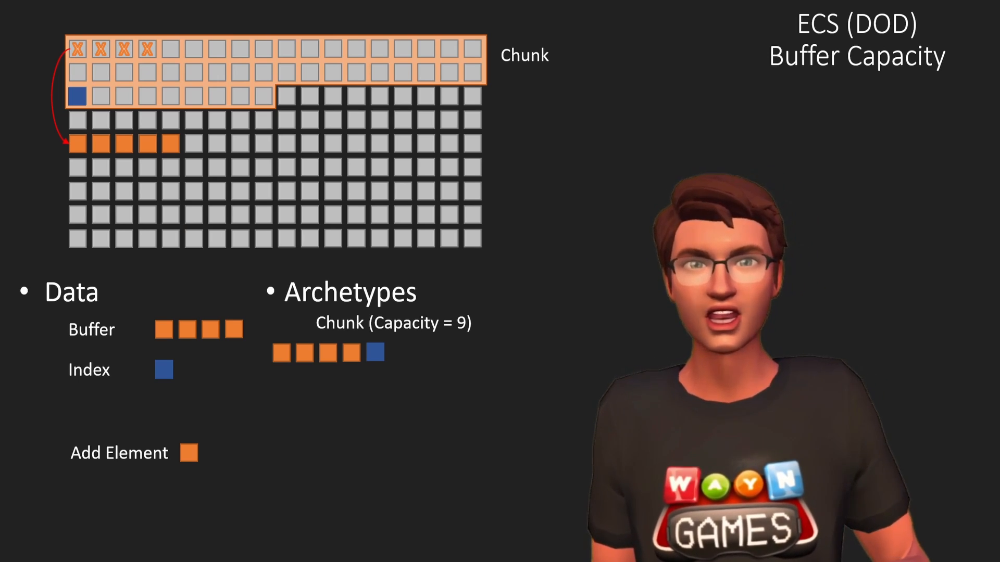
- Advance the Buffer Capacity slide animation so the added buffer elements leave the capacity-9 chunk
{"action": "key", "text": "Right"}
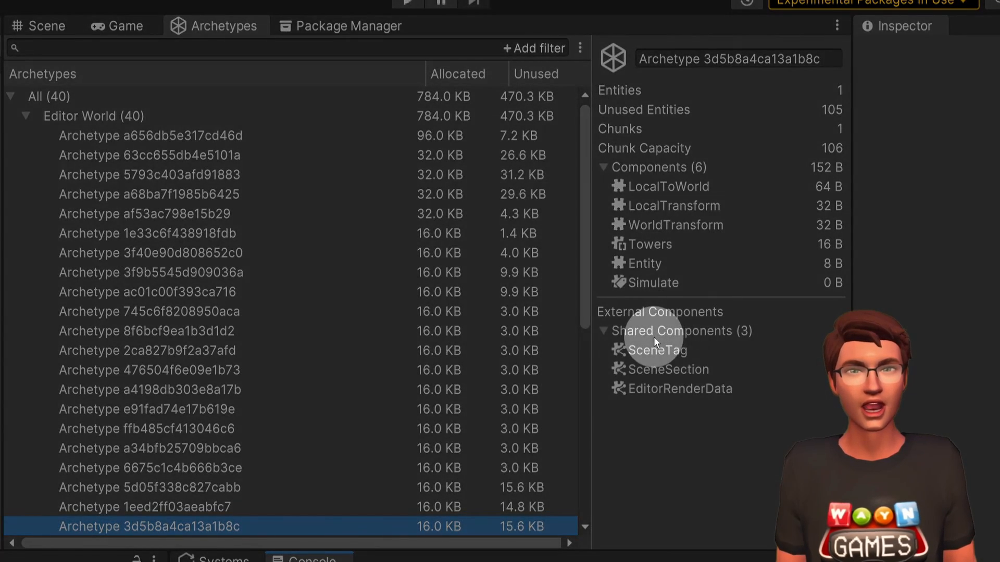
{"action": "mouse_move", "coordinate": [700, 325]}
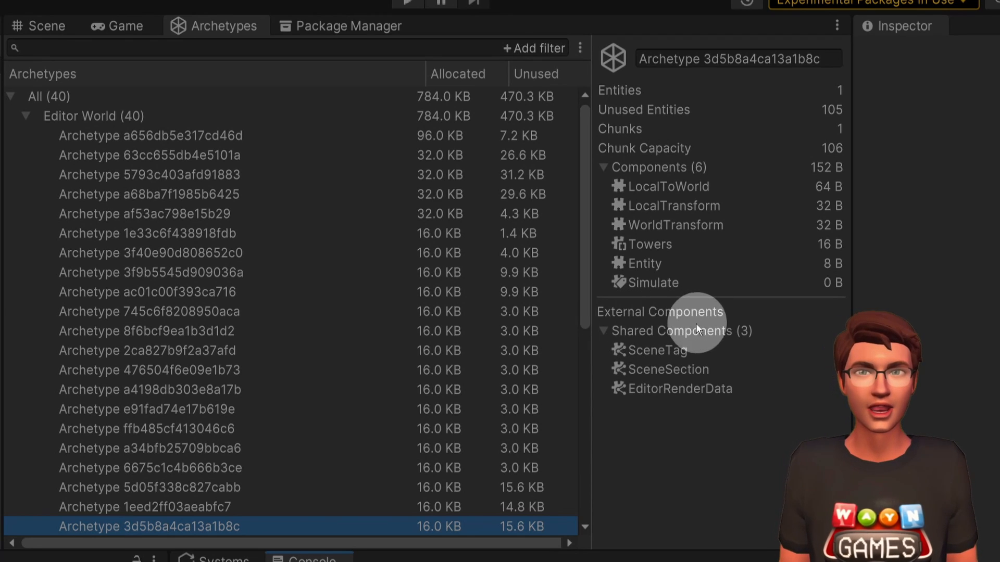
{"action": "mouse_move", "coordinate": [651, 403]}
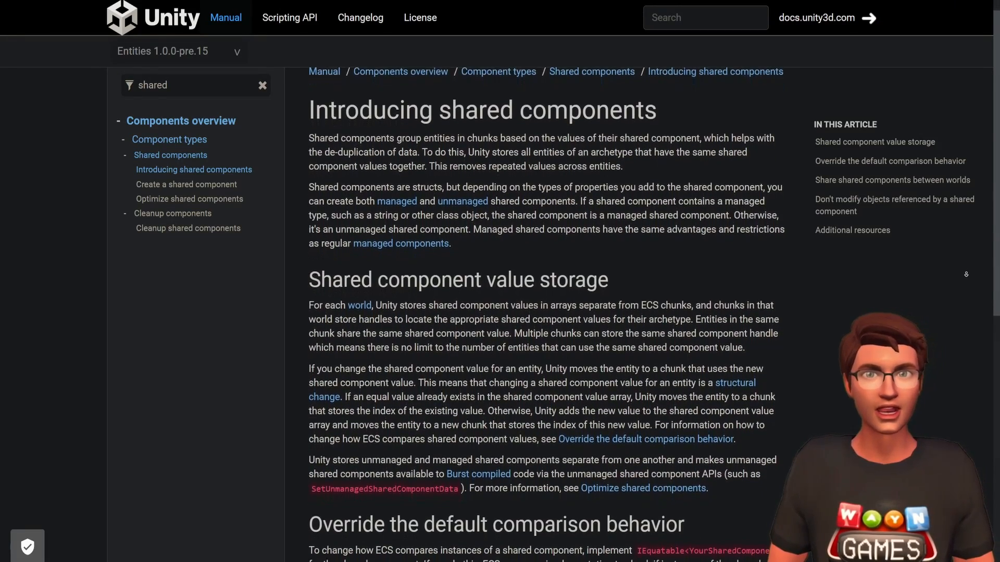
- Scroll the Introducing shared components article from value storage down to Additional resources
{"action": "scroll", "scroll_direction": "down", "scroll_amount": 3}
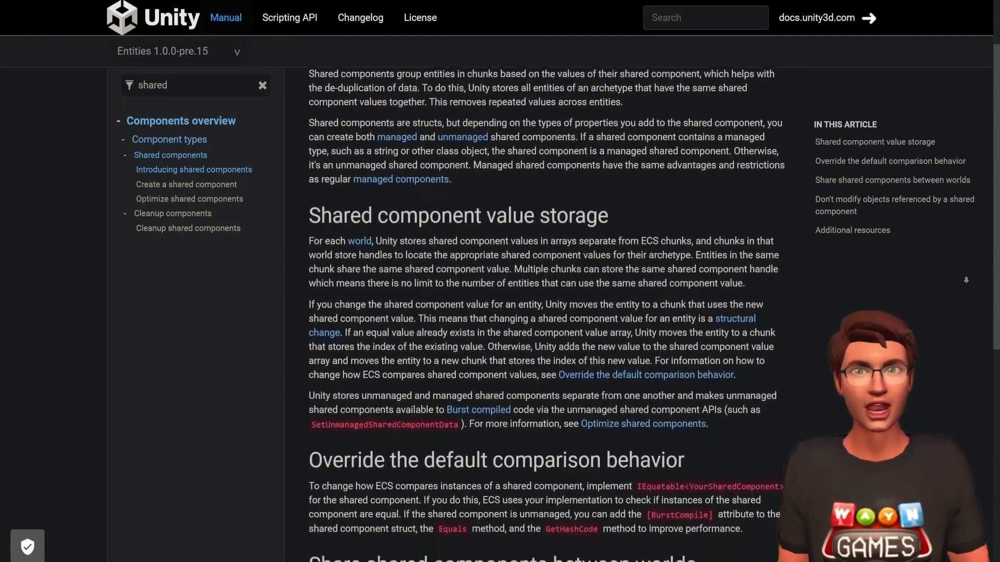
{"action": "scroll", "scroll_direction": "down", "scroll_amount": 3}
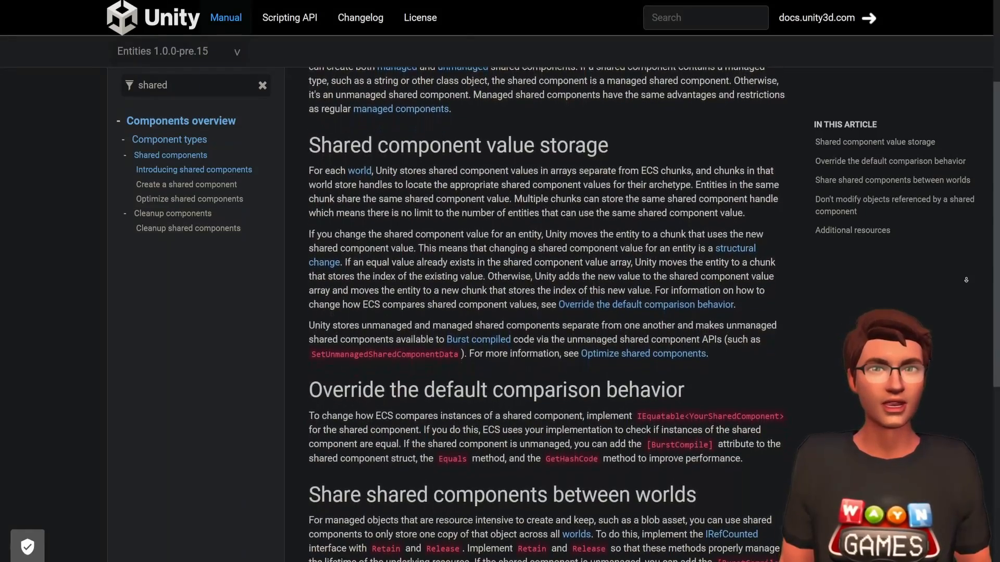
{"action": "scroll", "scroll_direction": "down", "scroll_amount": 3}
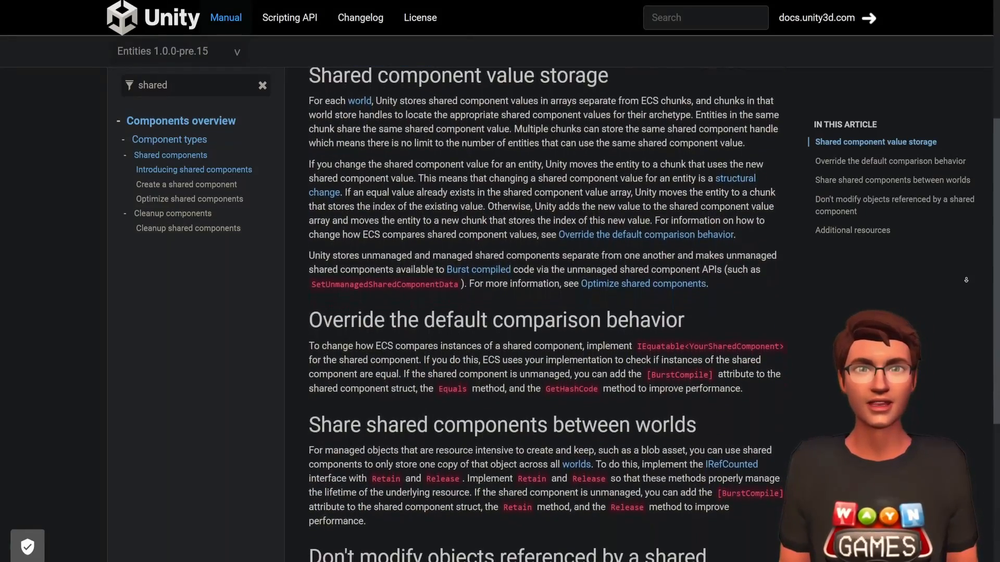
{"action": "scroll", "scroll_direction": "down", "scroll_amount": 3}
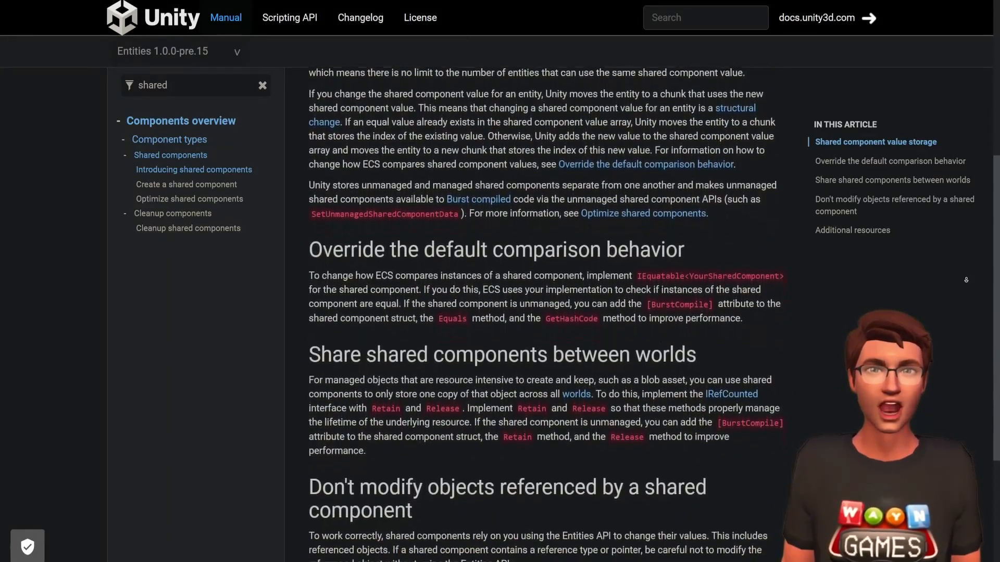
{"action": "scroll", "scroll_direction": "down", "scroll_amount": 3}
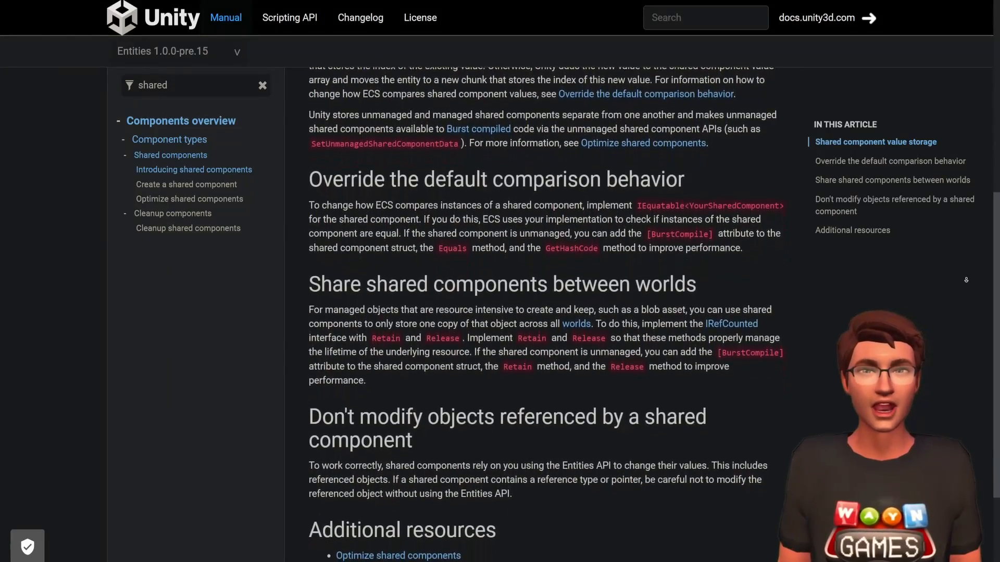
{"action": "scroll", "scroll_direction": "down", "scroll_amount": 3}
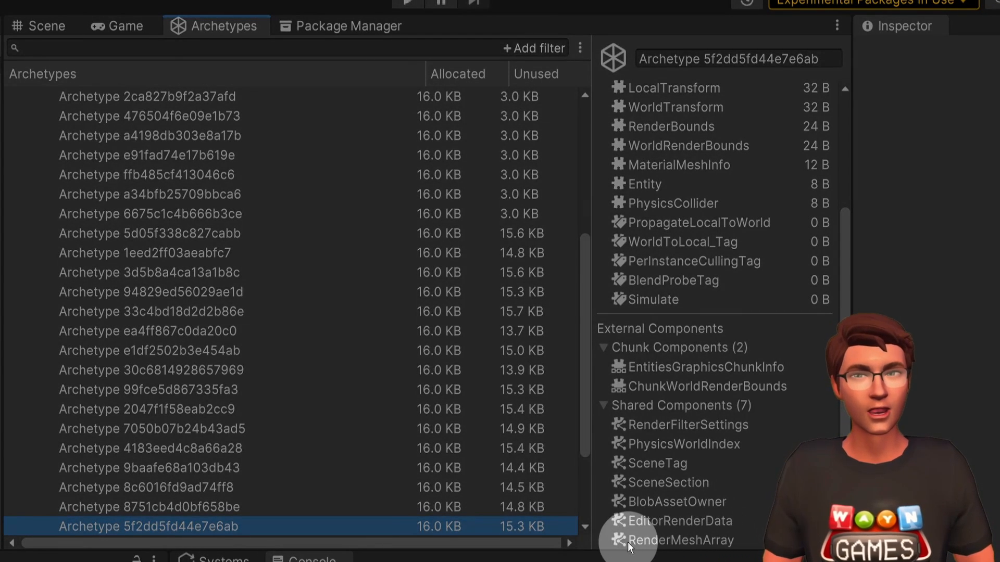
{"action": "mouse_move", "coordinate": [699, 435]}
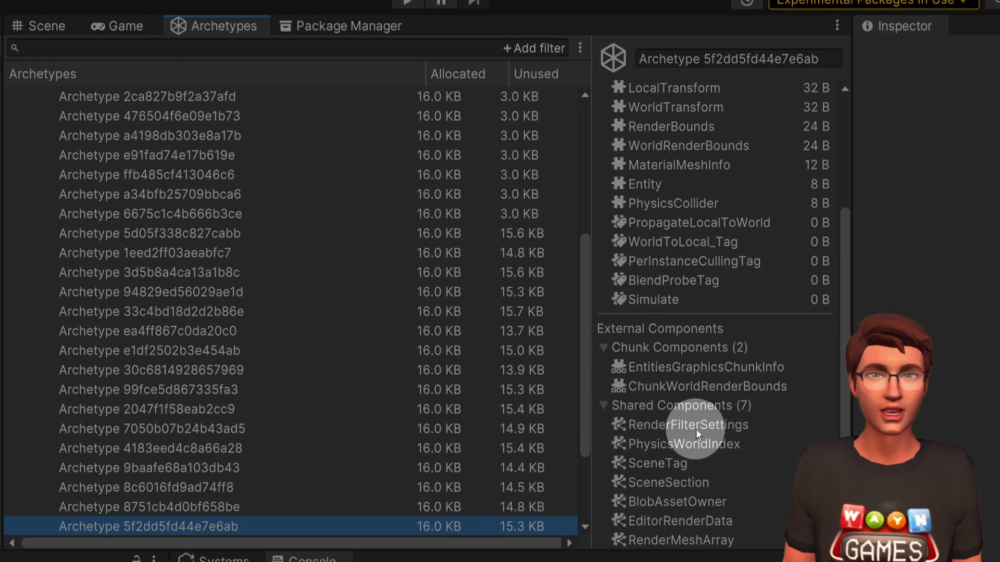
{"action": "mouse_move", "coordinate": [650, 459]}
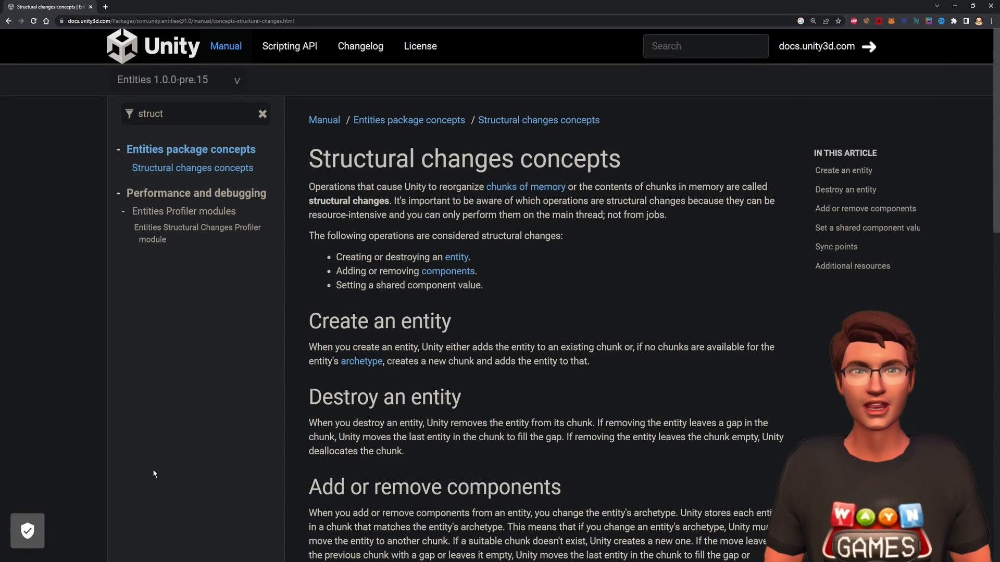
- View the Structural changes page full screen and scroll through Sync points to Additional resources
{"action": "key", "text": "F11"}
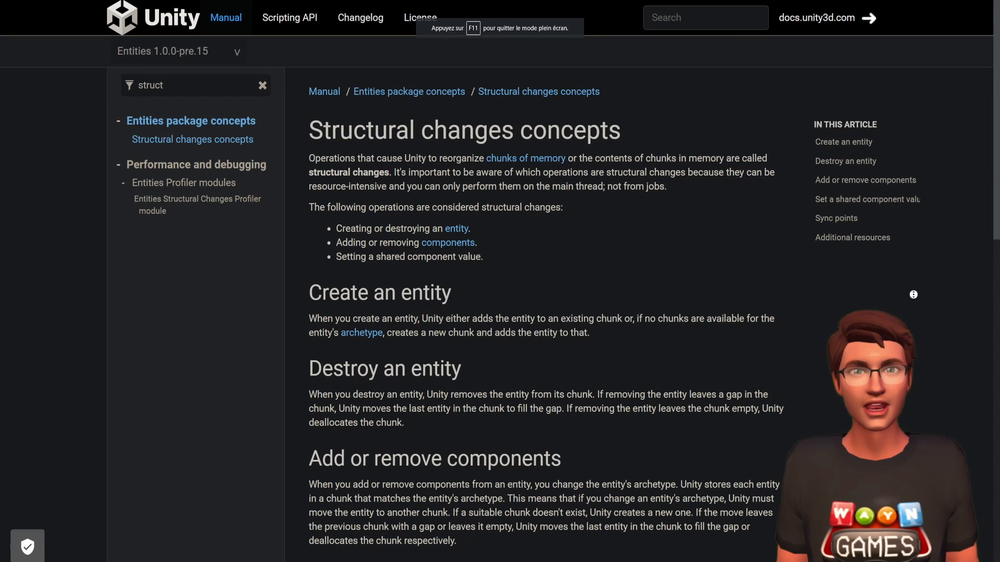
{"action": "scroll", "scroll_direction": "down", "scroll_amount": 3}
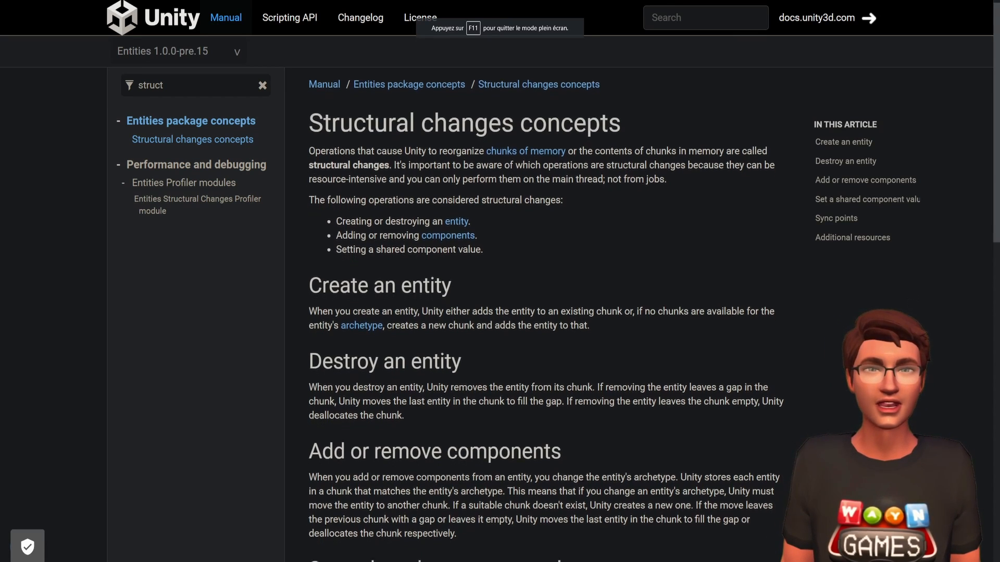
{"action": "scroll", "scroll_direction": "down", "scroll_amount": 3}
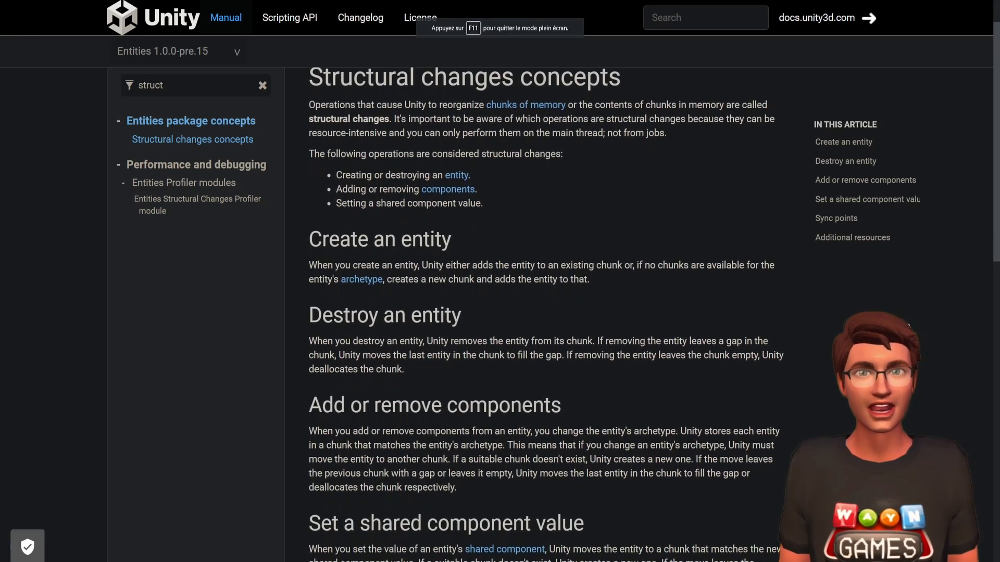
{"action": "scroll", "scroll_direction": "down", "scroll_amount": 3}
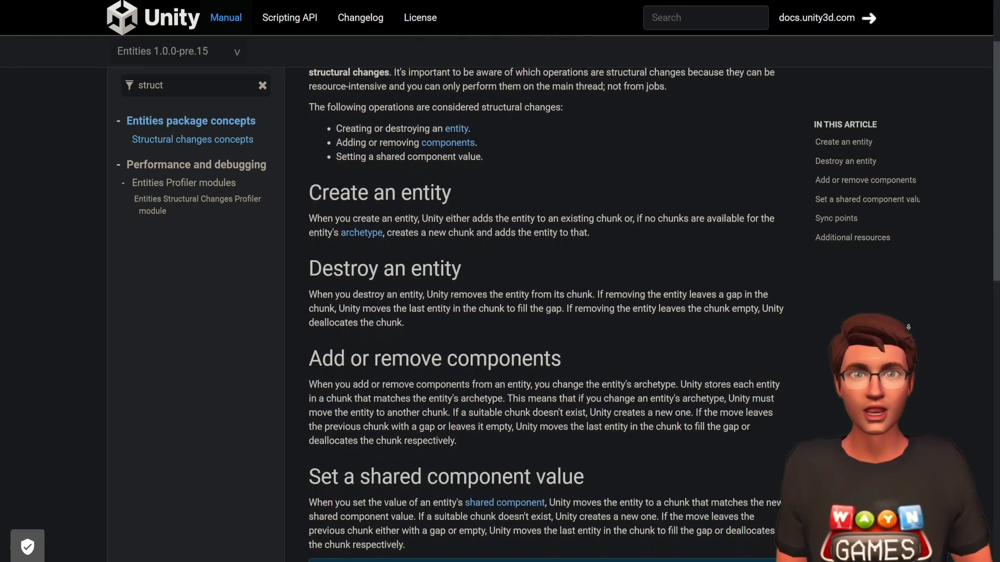
{"action": "scroll", "scroll_direction": "down", "scroll_amount": 3}
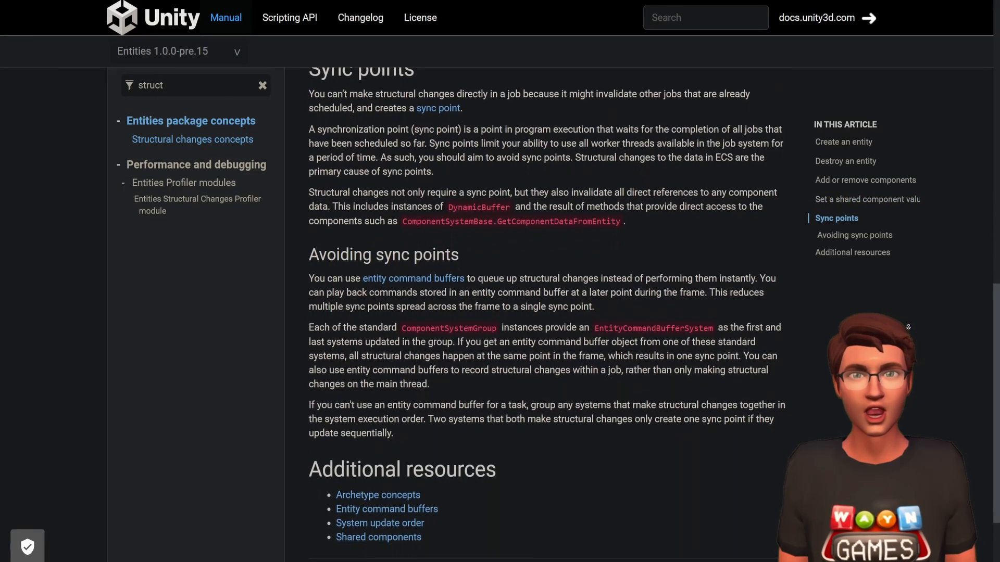
{"action": "scroll", "scroll_direction": "down", "scroll_amount": 3}
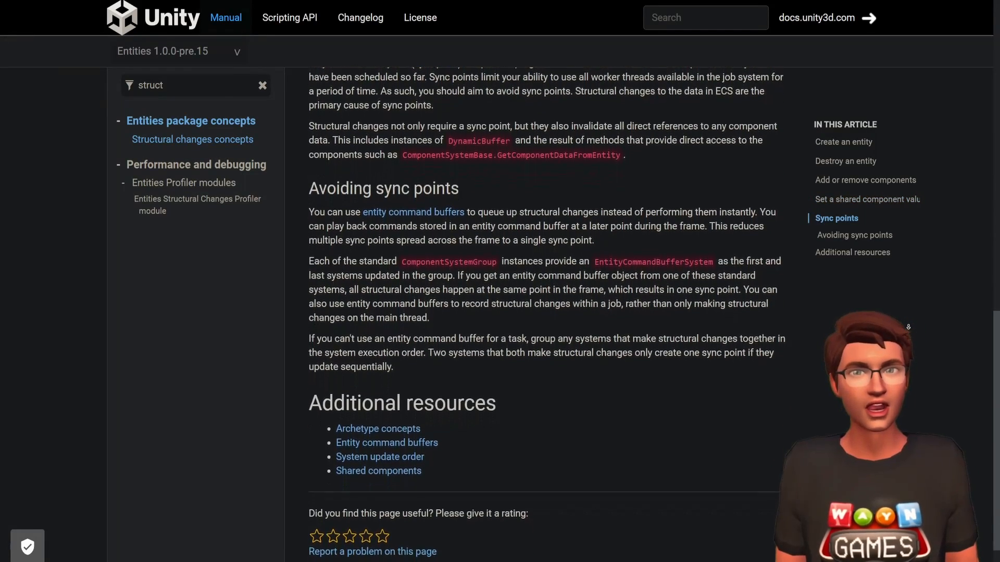
{"action": "scroll", "scroll_direction": "down", "scroll_amount": 3}
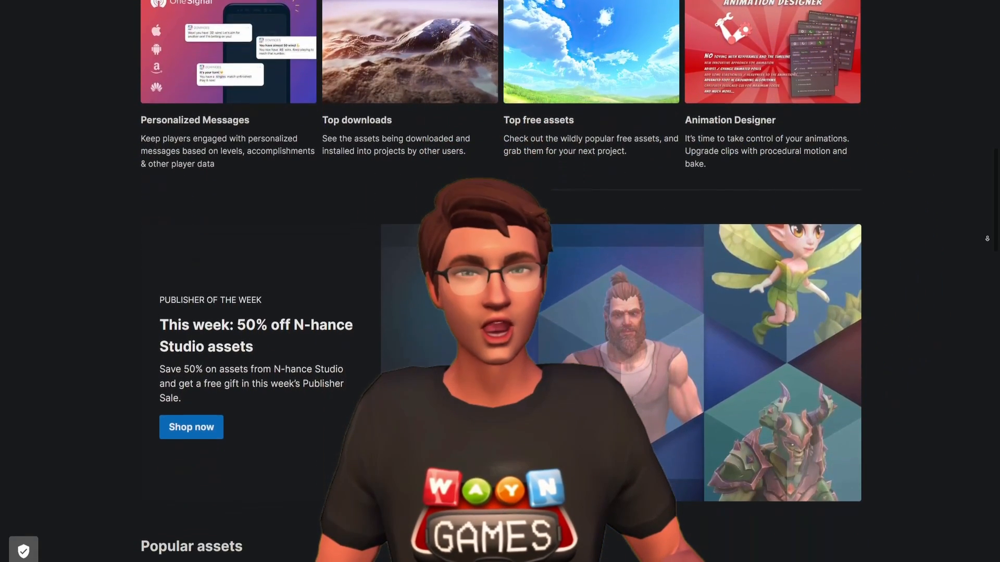
- Scroll the Asset Store home page past the N-hance Studio sale and Popular assets to top-rated publishers
{"action": "scroll", "scroll_direction": "down", "scroll_amount": 3}
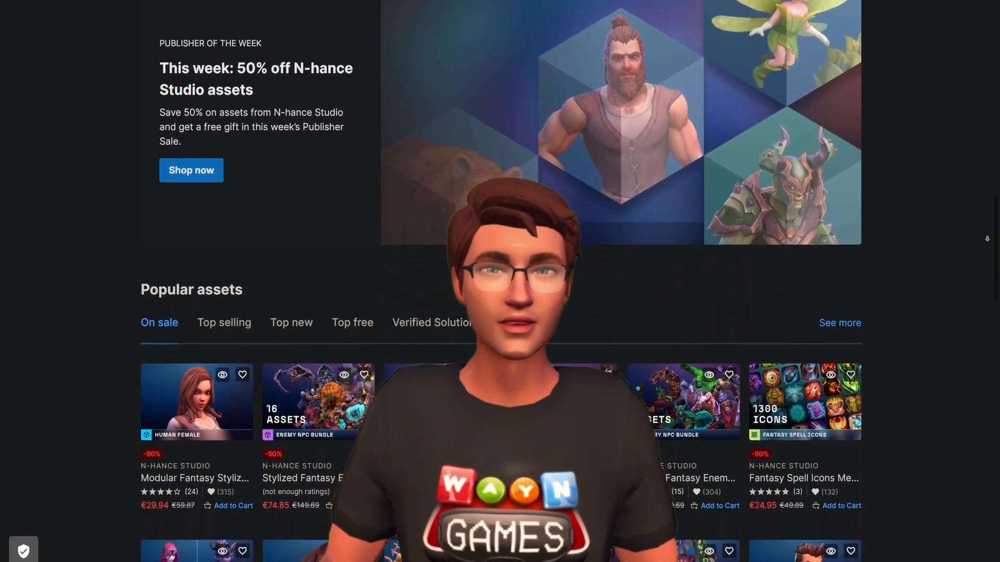
{"action": "scroll", "scroll_direction": "down", "scroll_amount": 3}
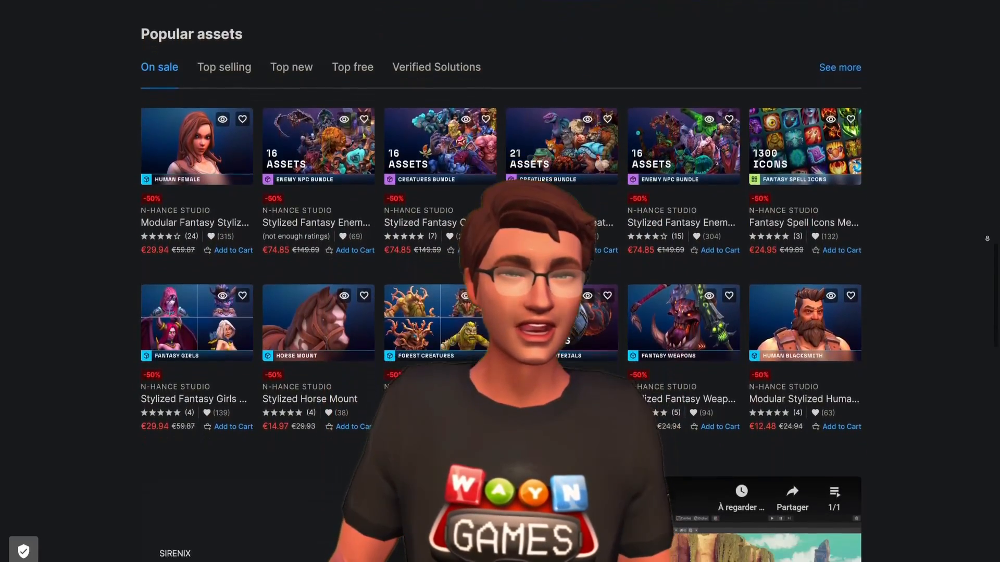
{"action": "scroll", "scroll_direction": "down", "scroll_amount": 3}
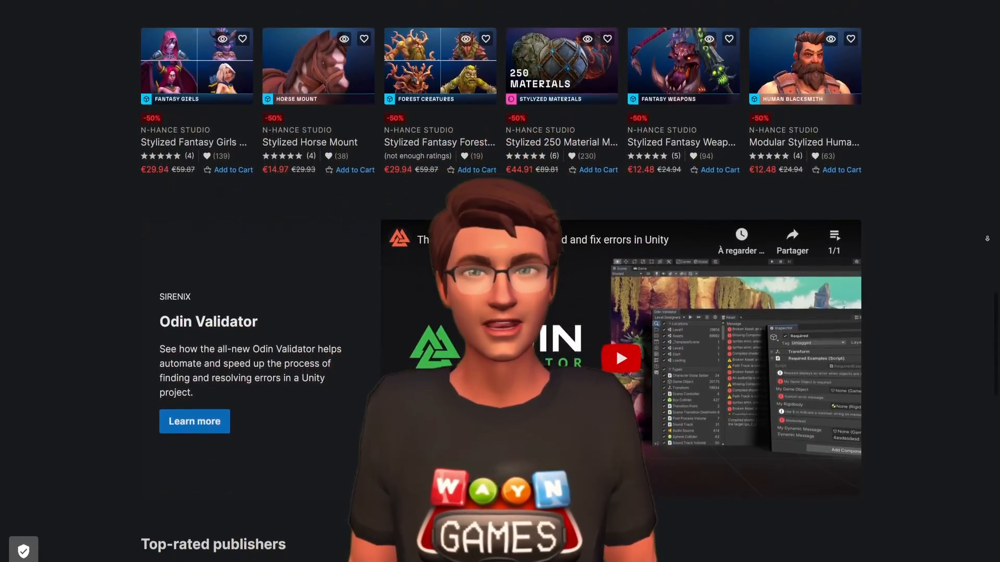
{"action": "scroll", "scroll_direction": "down", "scroll_amount": 3}
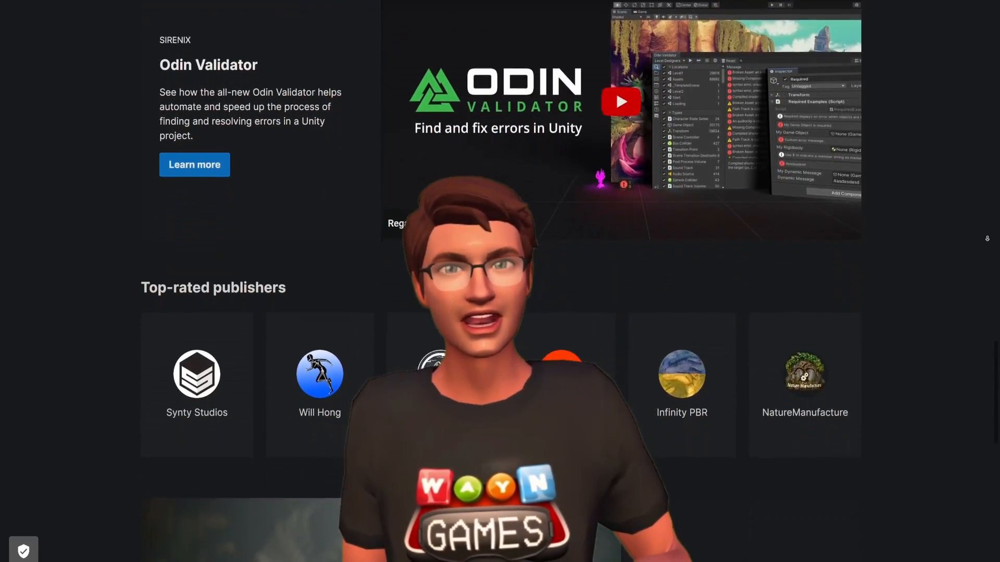